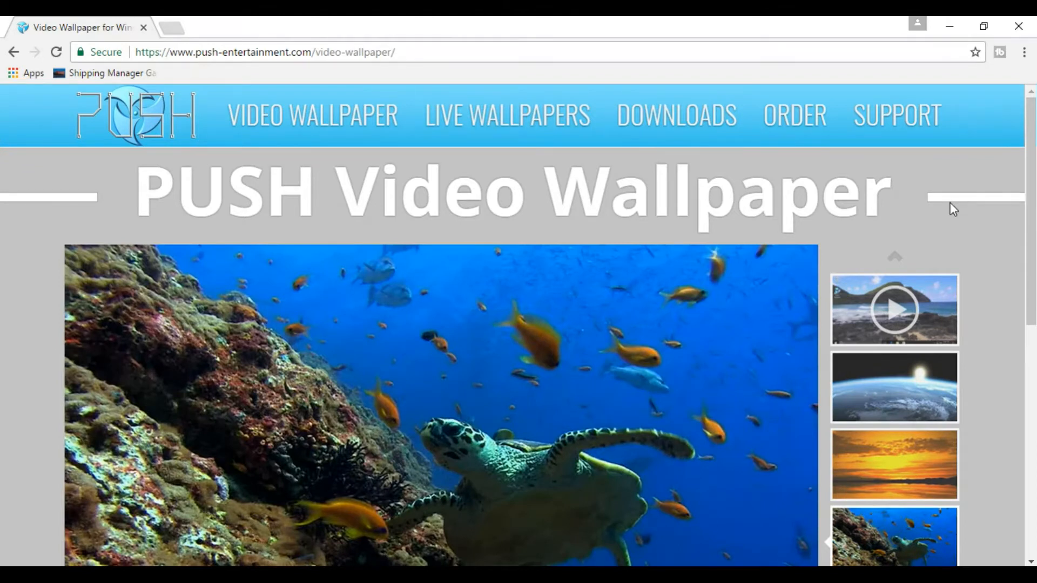
Preview the sample wallpapers on the PUSH page, then run VideoWallpaper_setup from Downloads
{"action": "left_click", "coordinate": [893, 309]}
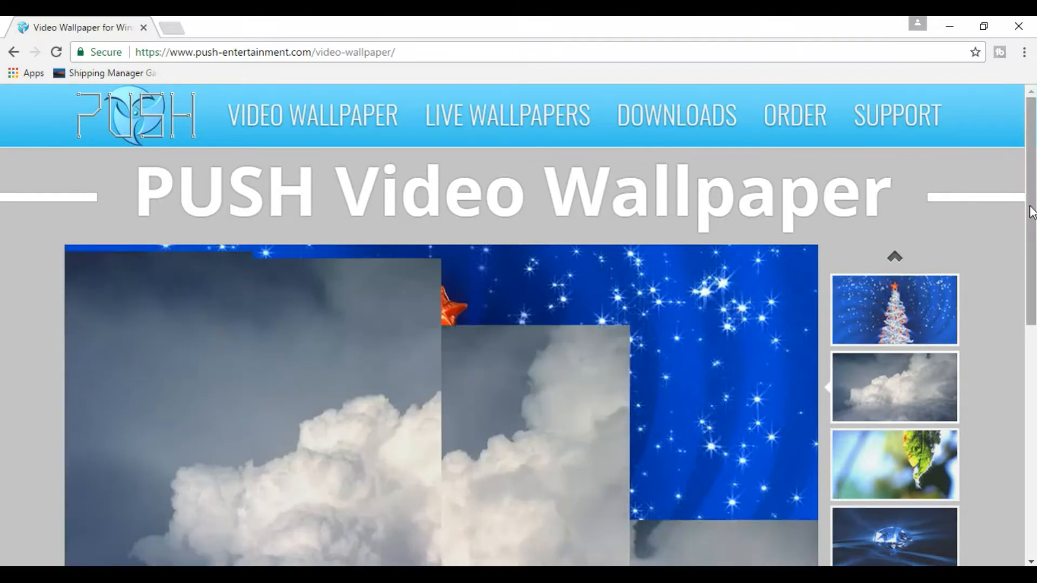
{"action": "scroll", "scroll_direction": "down", "scroll_amount": 3}
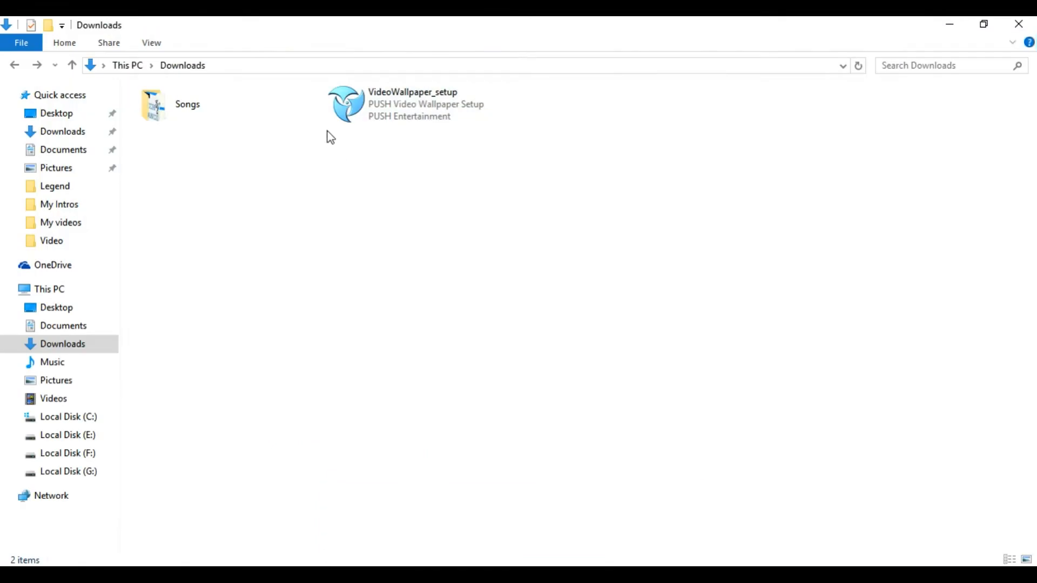
{"action": "mouse_move", "coordinate": [514, 203]}
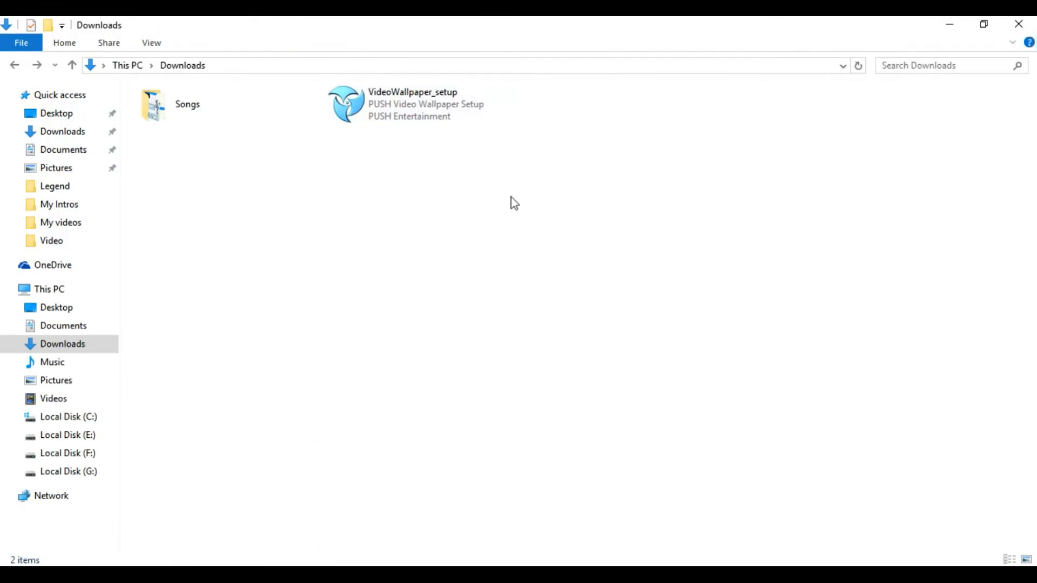
{"action": "left_click", "coordinate": [420, 104]}
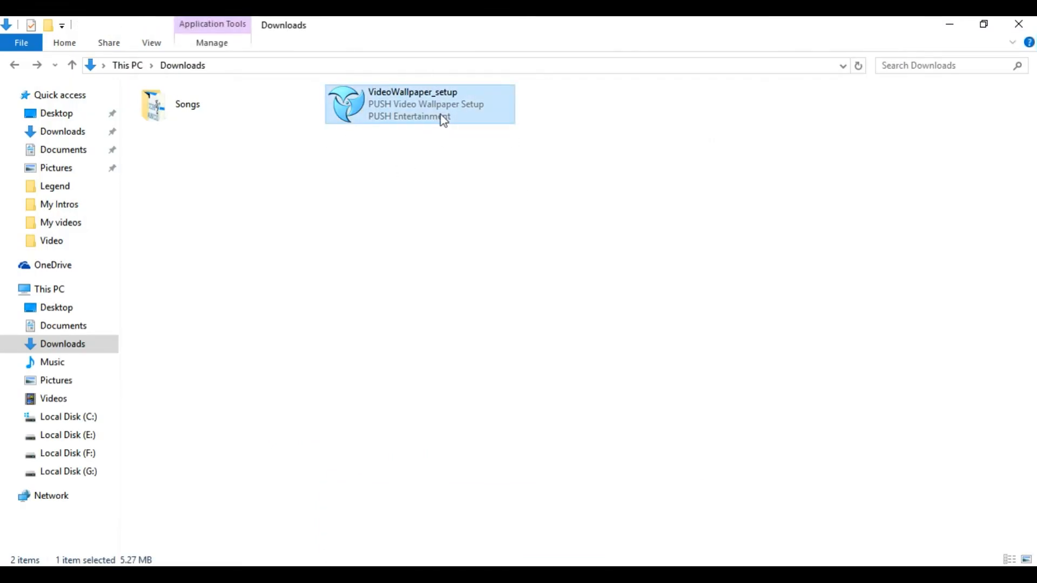
{"action": "double_click", "coordinate": [420, 104]}
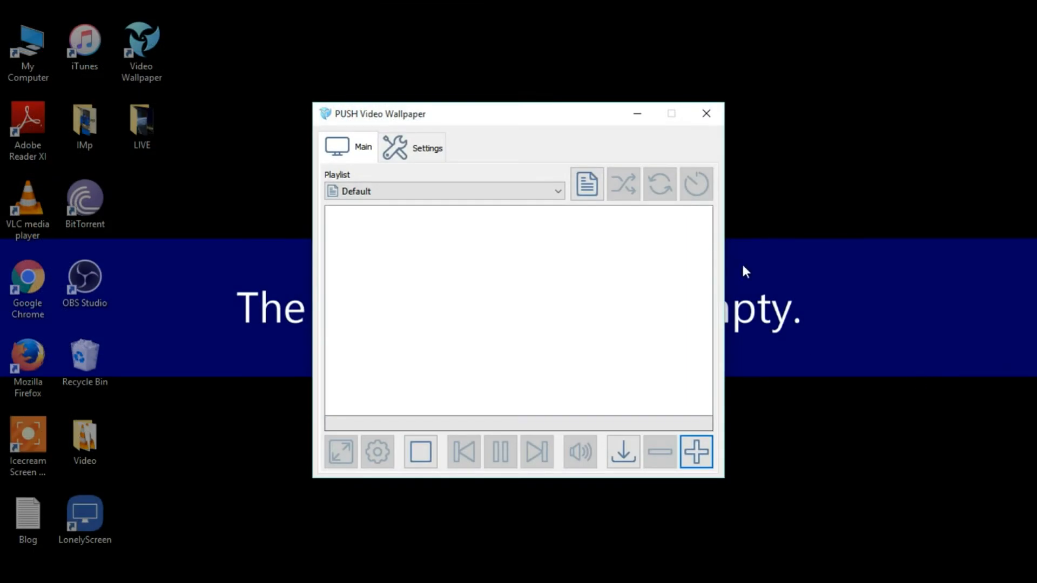
{"action": "mouse_move", "coordinate": [567, 311]}
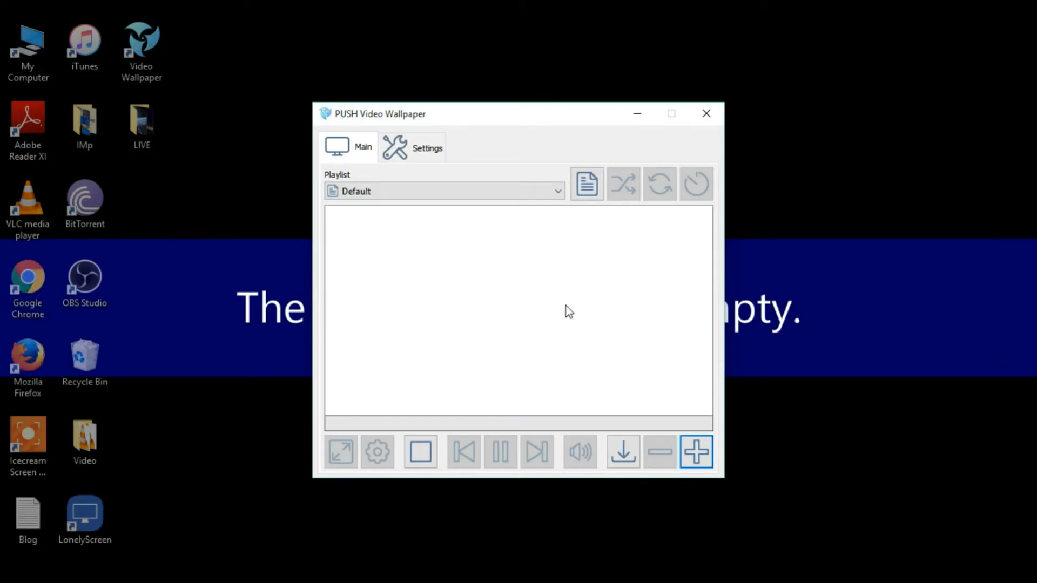
{"action": "mouse_move", "coordinate": [623, 358]}
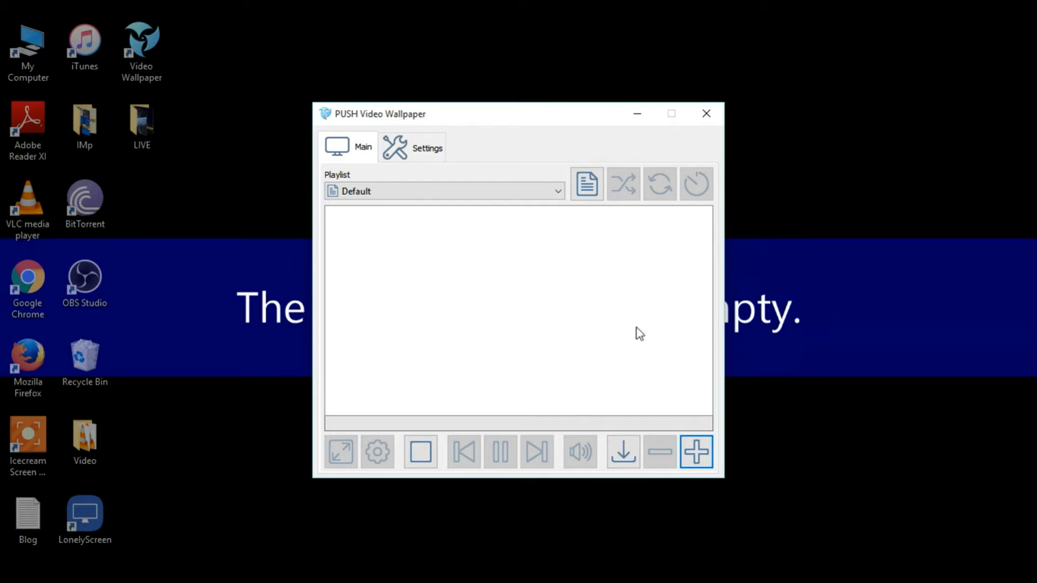
{"action": "mouse_move", "coordinate": [574, 327]}
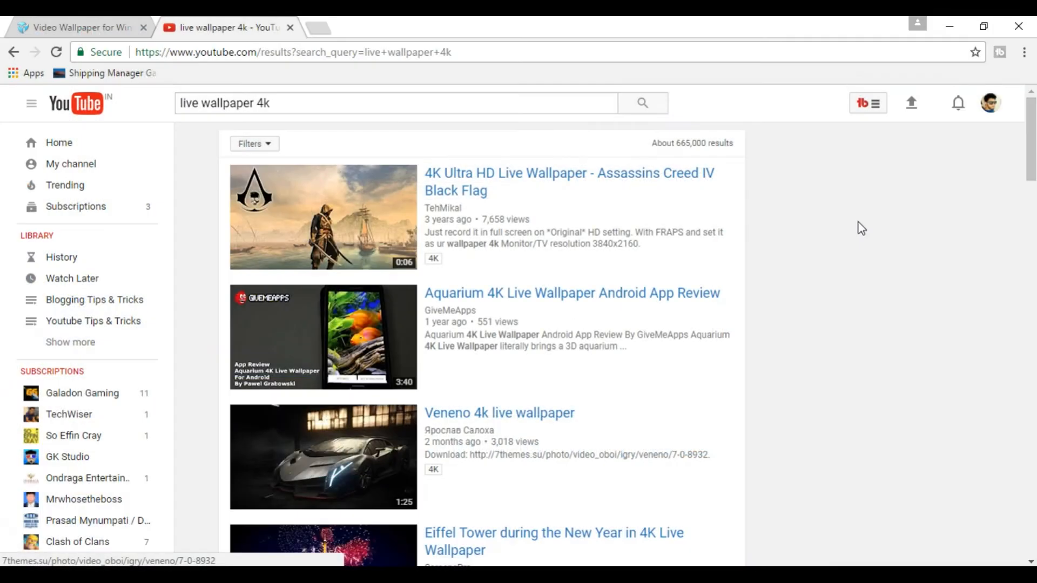
{"action": "mouse_move", "coordinate": [866, 218]}
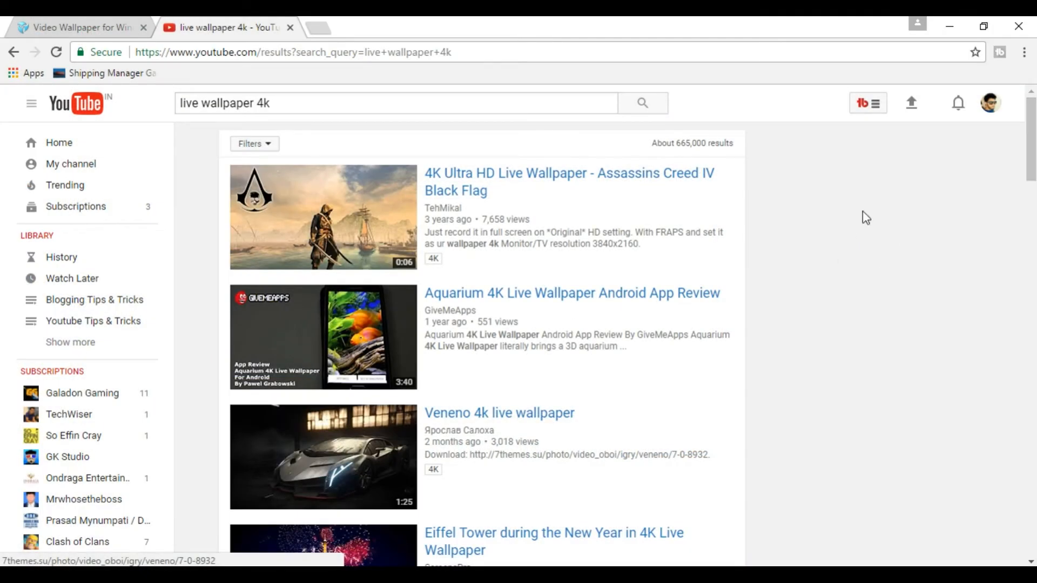
{"action": "mouse_move", "coordinate": [614, 267]}
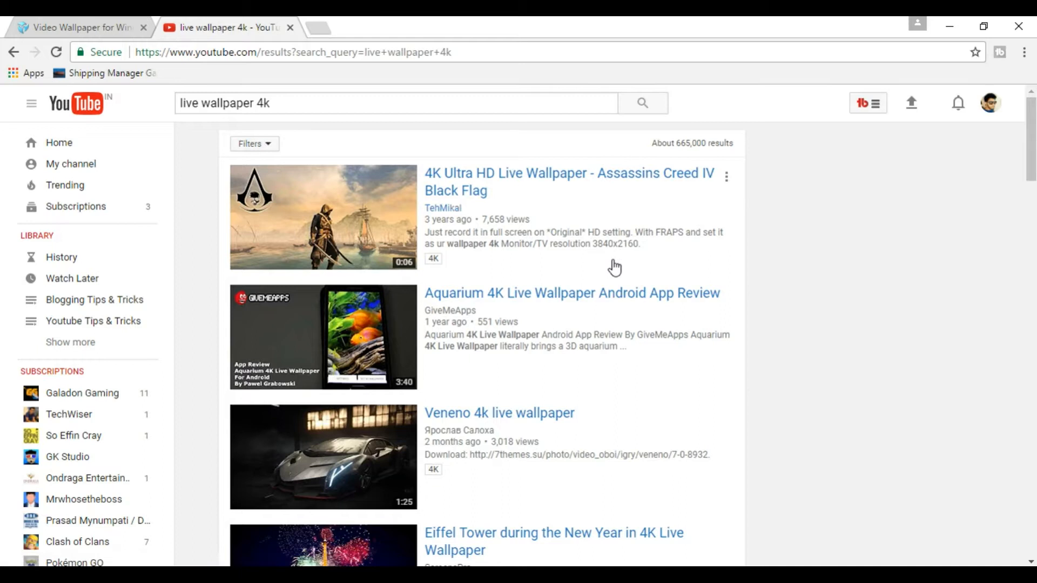
{"action": "mouse_move", "coordinate": [828, 391]}
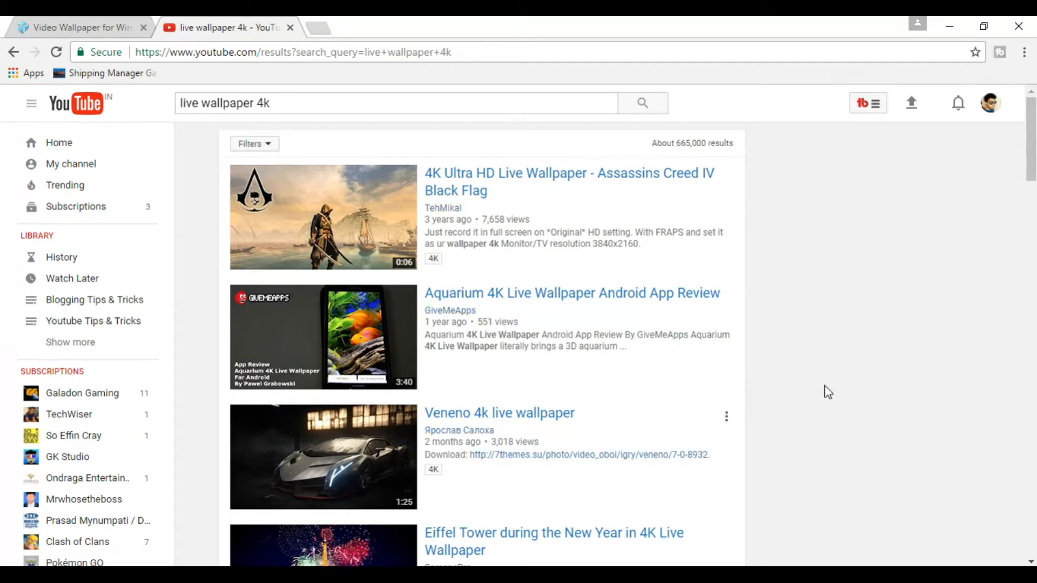
Choose the Eiffel Tower during the New Year 4K Live Wallpaper video from the results
{"action": "left_click", "coordinate": [553, 541]}
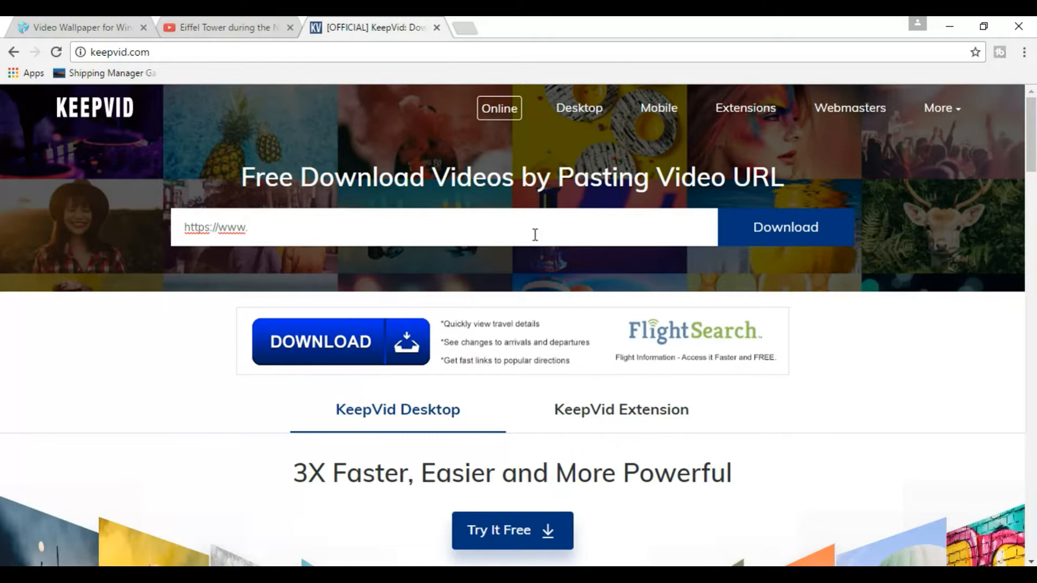
{"action": "type", "text": "https://www.youtube.com/watch?v=FRxp4j_2vwU"}
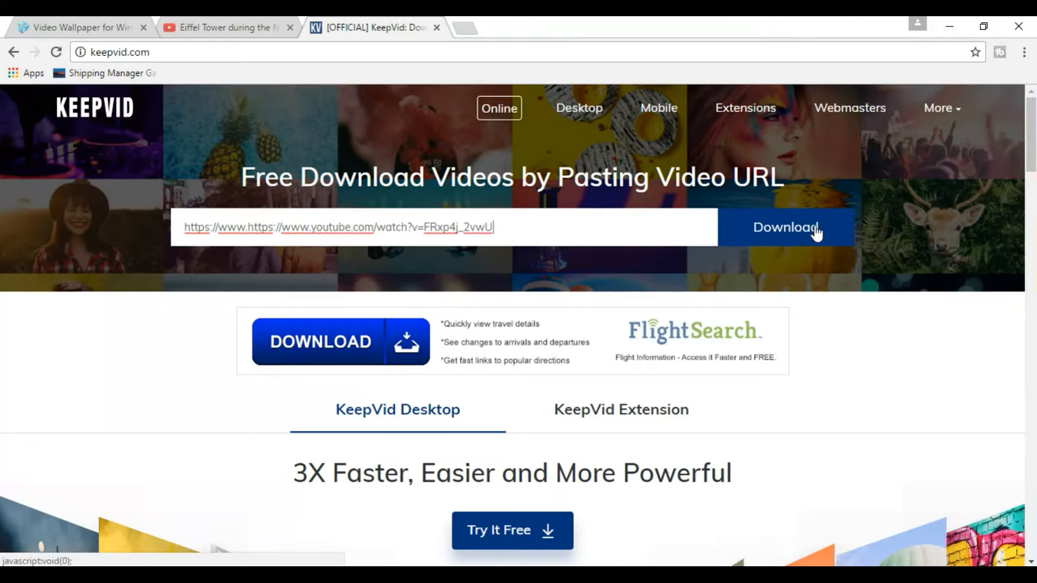
{"action": "left_click", "coordinate": [786, 227]}
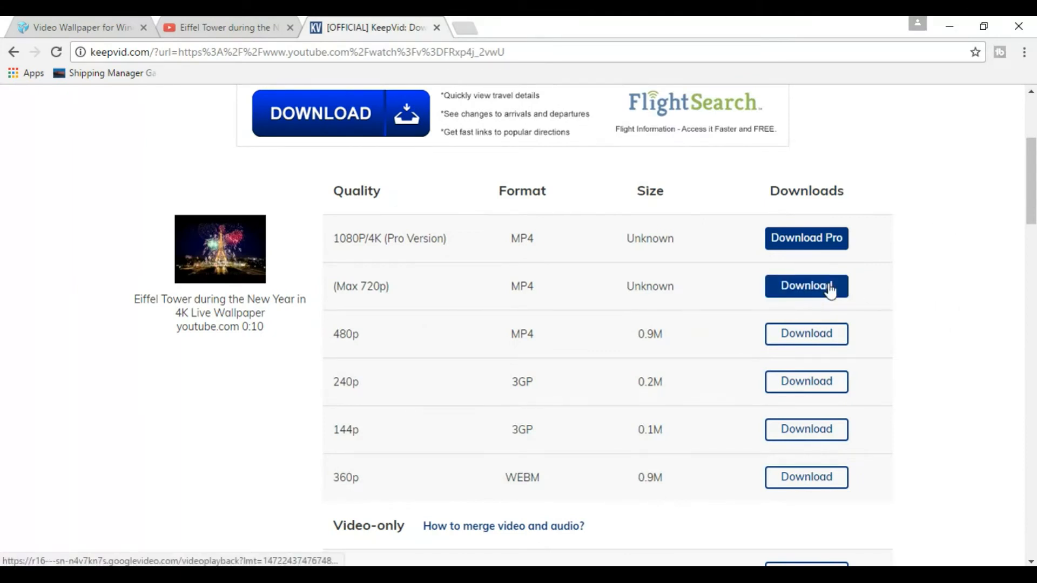
{"action": "mouse_move", "coordinate": [806, 286]}
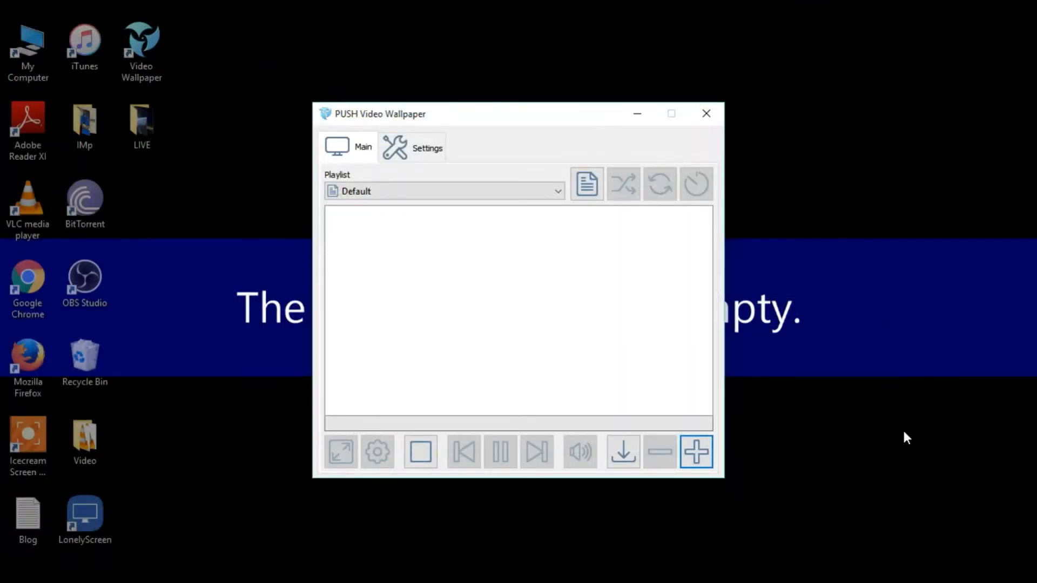
{"action": "mouse_move", "coordinate": [685, 296]}
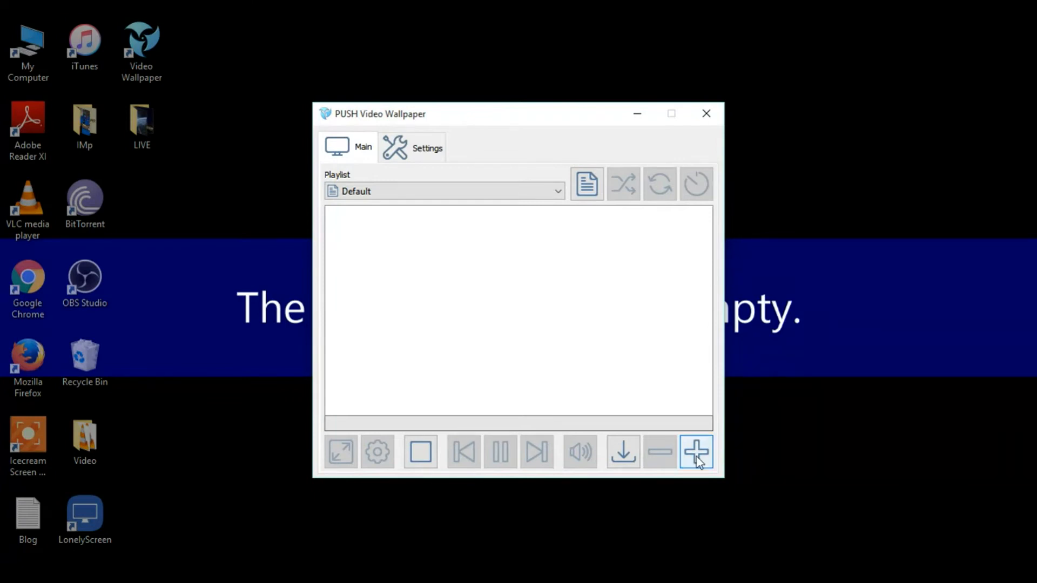
Add the Eiffel Tower and Mass Effect 3 videos from the LIVE folder to the Default playlist
{"action": "left_click", "coordinate": [695, 453]}
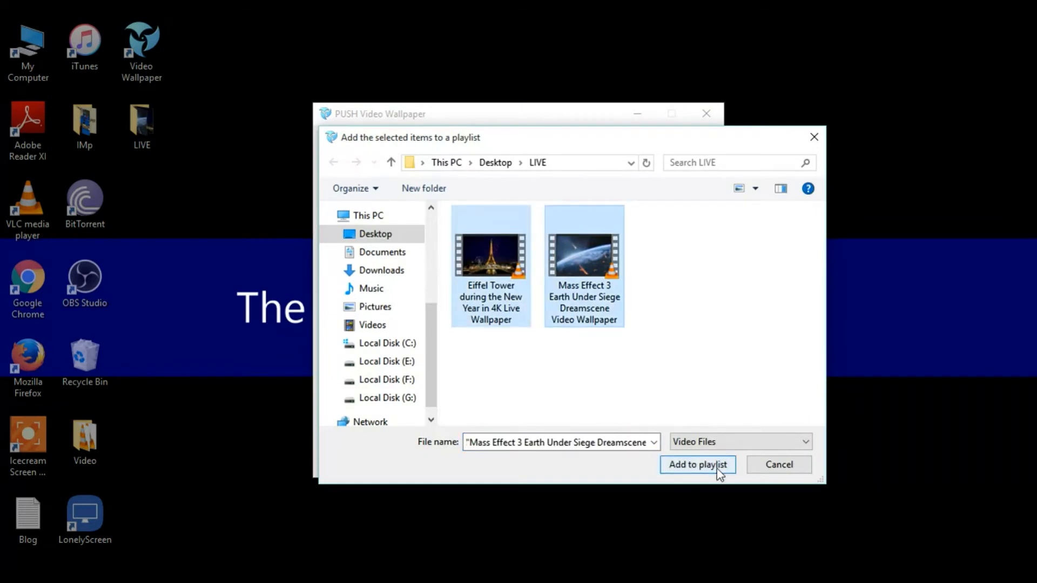
{"action": "left_click", "coordinate": [696, 465]}
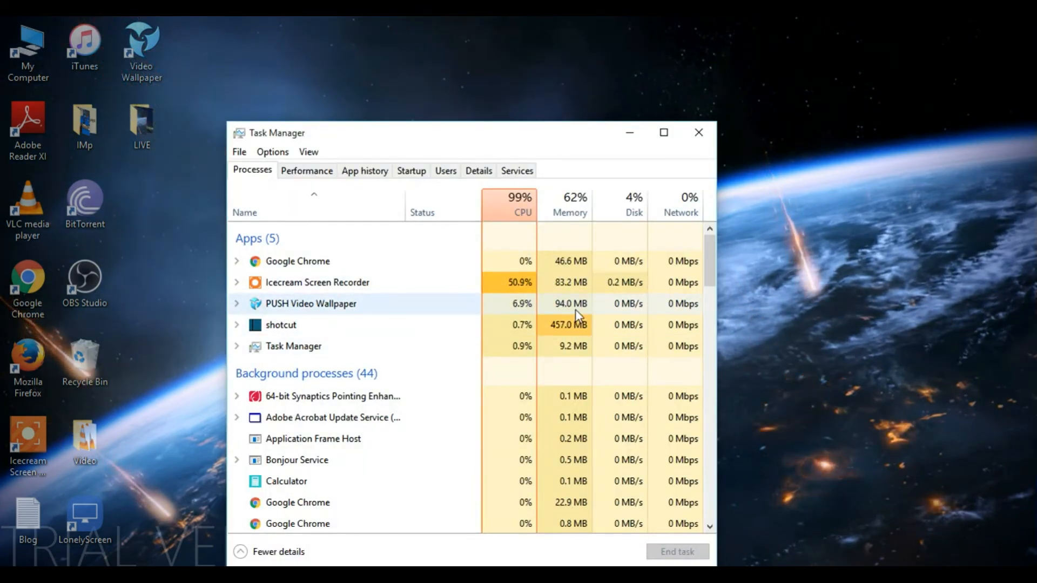
Close Task Manager after checking PUSH Video Wallpaper uses about 7% CPU and 94 MB
{"action": "left_click", "coordinate": [698, 131]}
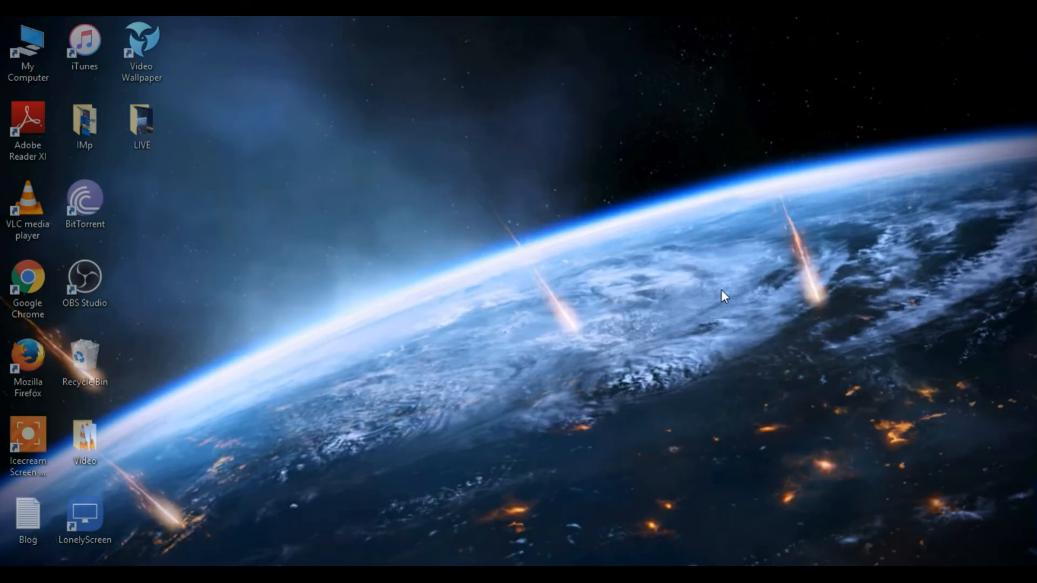
{"action": "mouse_move", "coordinate": [591, 258]}
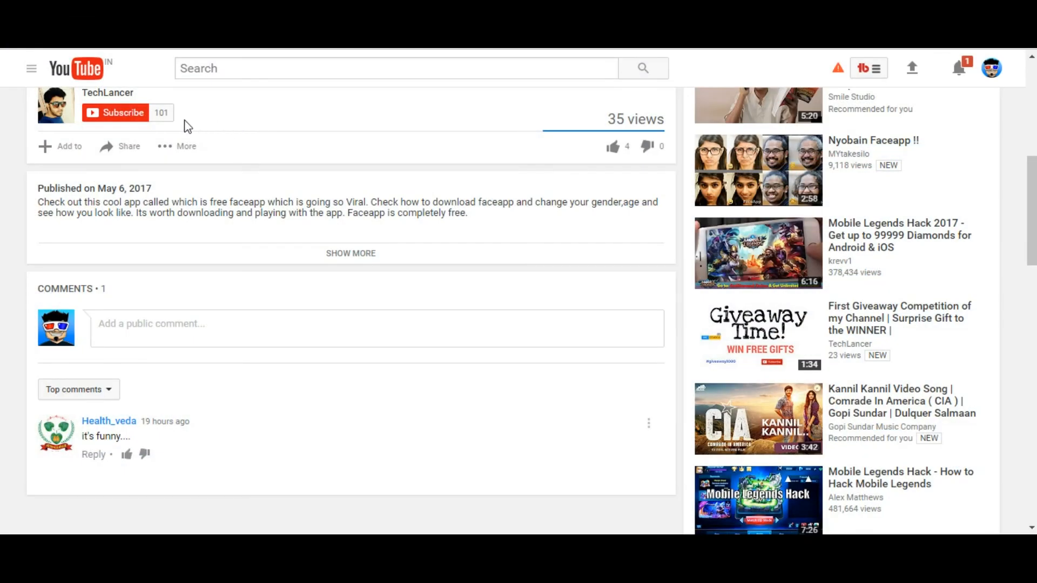
Subscribe to TechLancer and save 'Send me all notifications for this channel'
{"action": "left_click", "coordinate": [122, 112]}
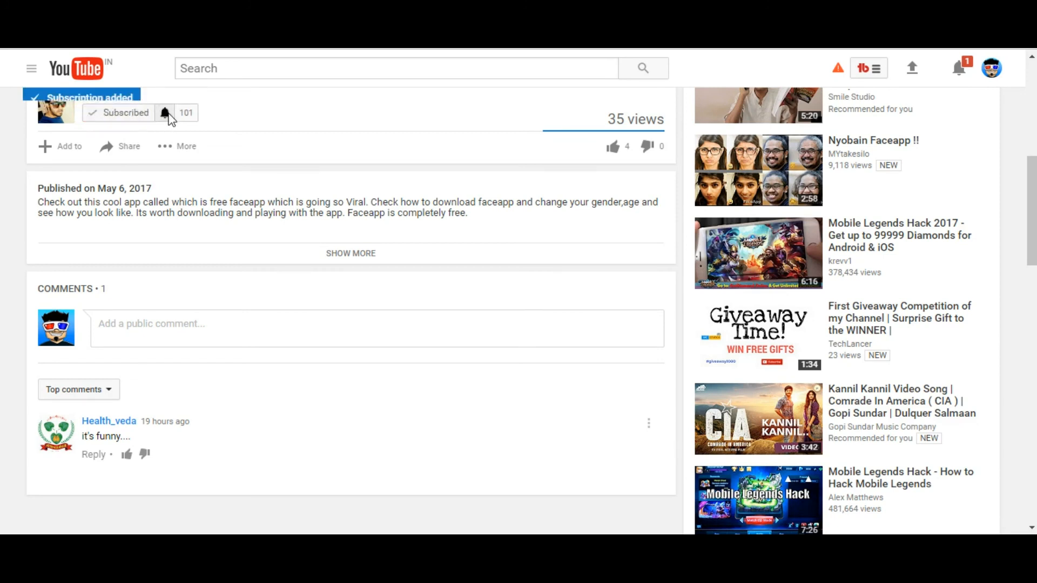
{"action": "left_click", "coordinate": [166, 113]}
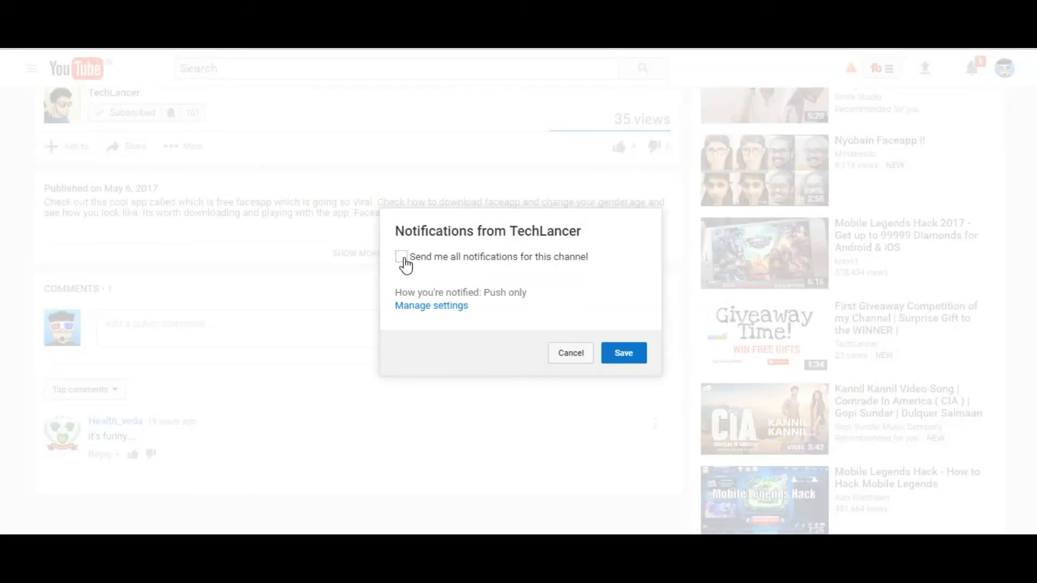
{"action": "left_click", "coordinate": [402, 257]}
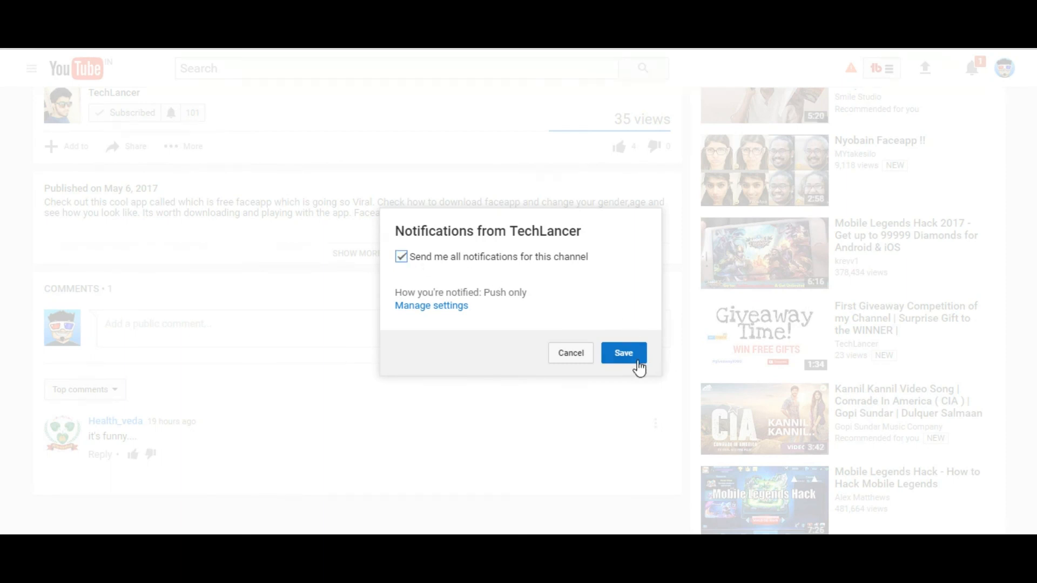
{"action": "left_click", "coordinate": [622, 352]}
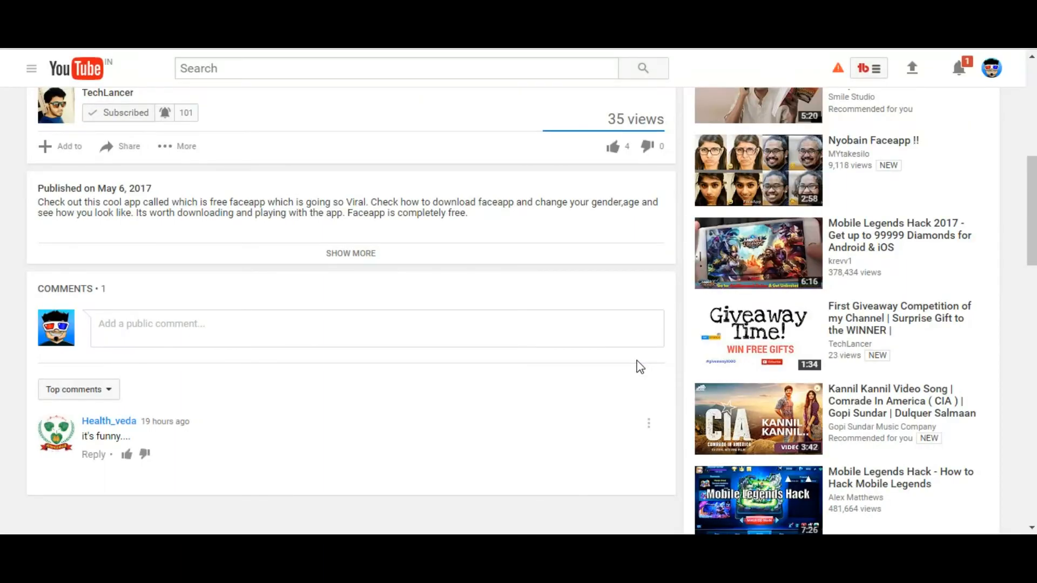